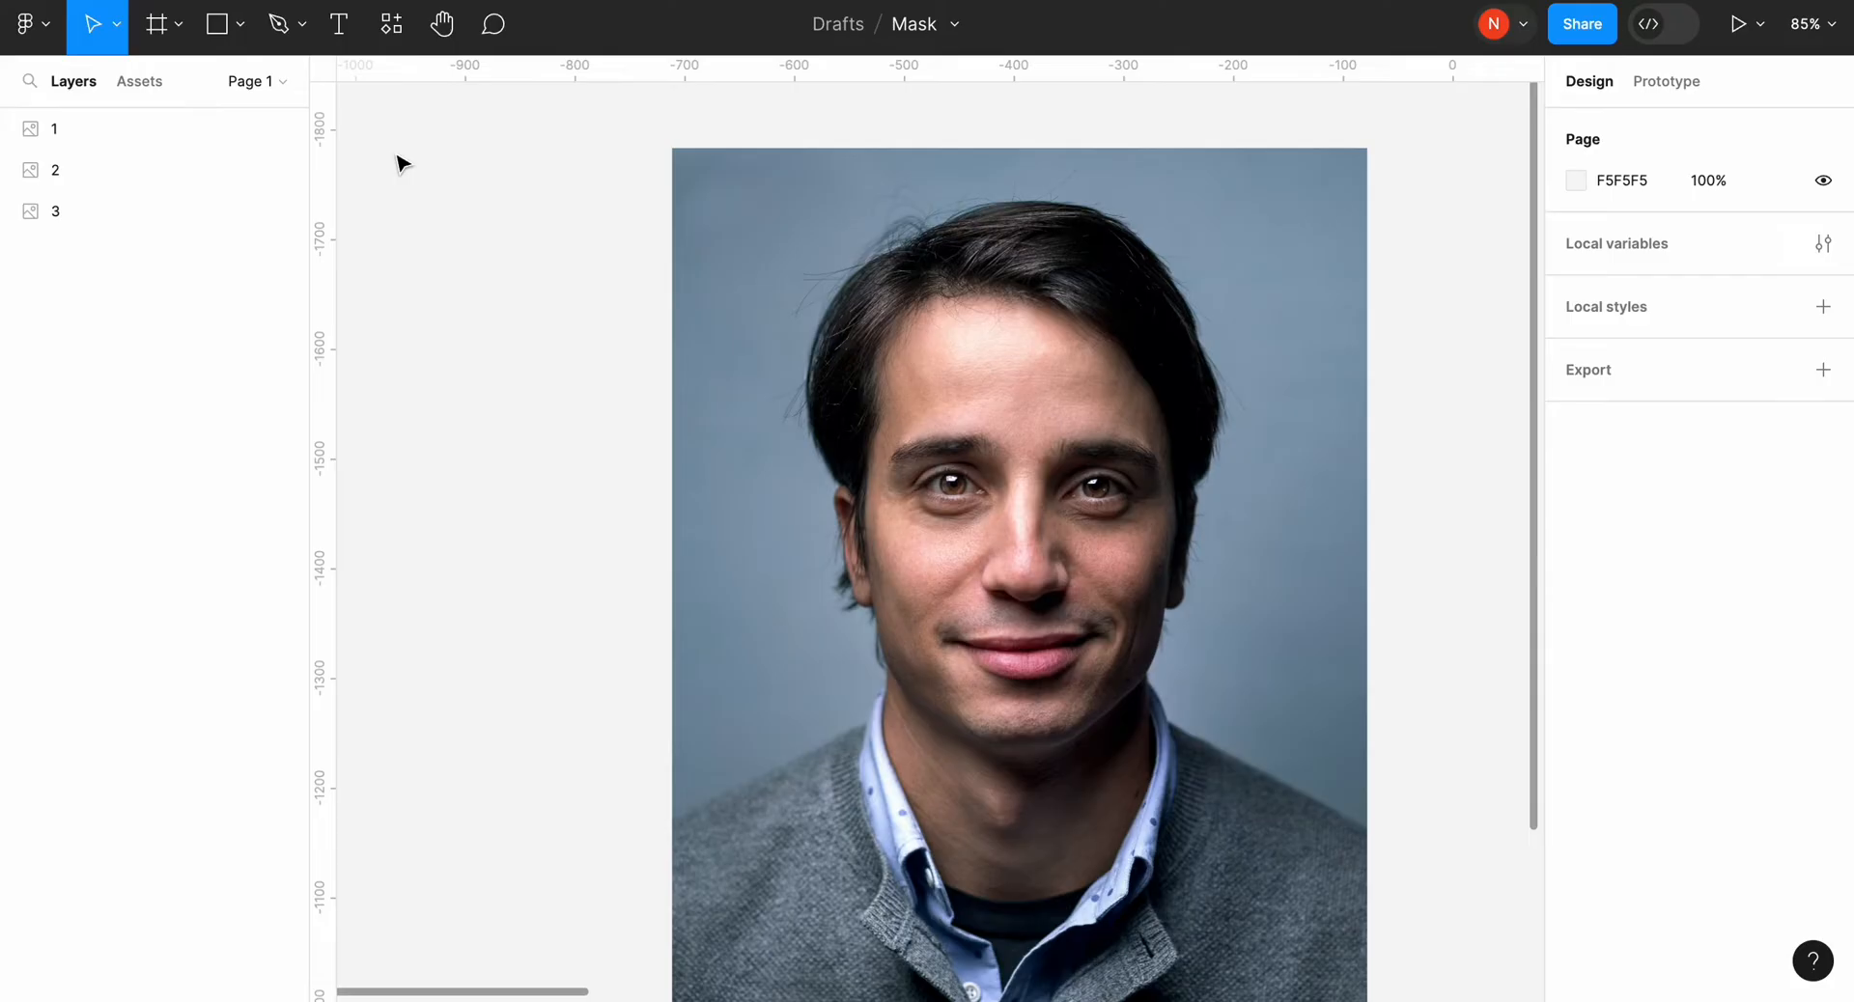
# Step: Draw a 600×600 grey circle over the man's face with the Ellipse tool
pyautogui.click(220, 23)
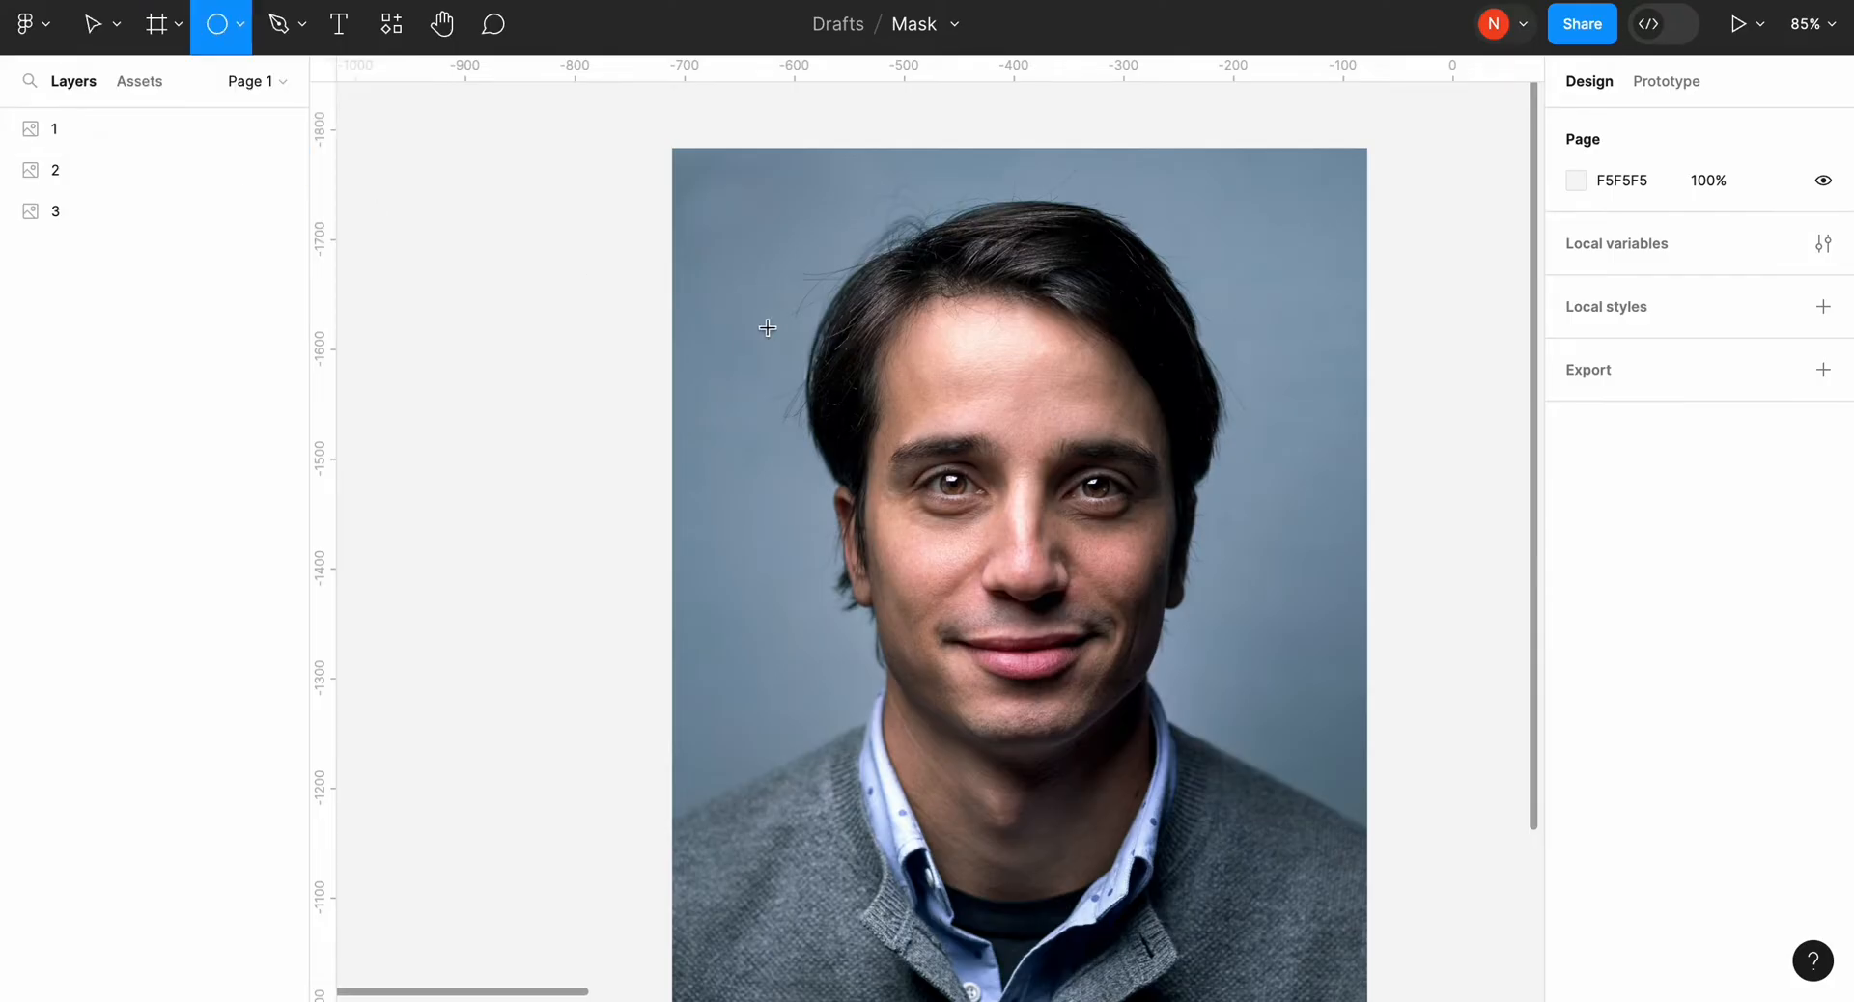
pyautogui.moveTo(695, 191); pyautogui.dragTo(1310, 780)
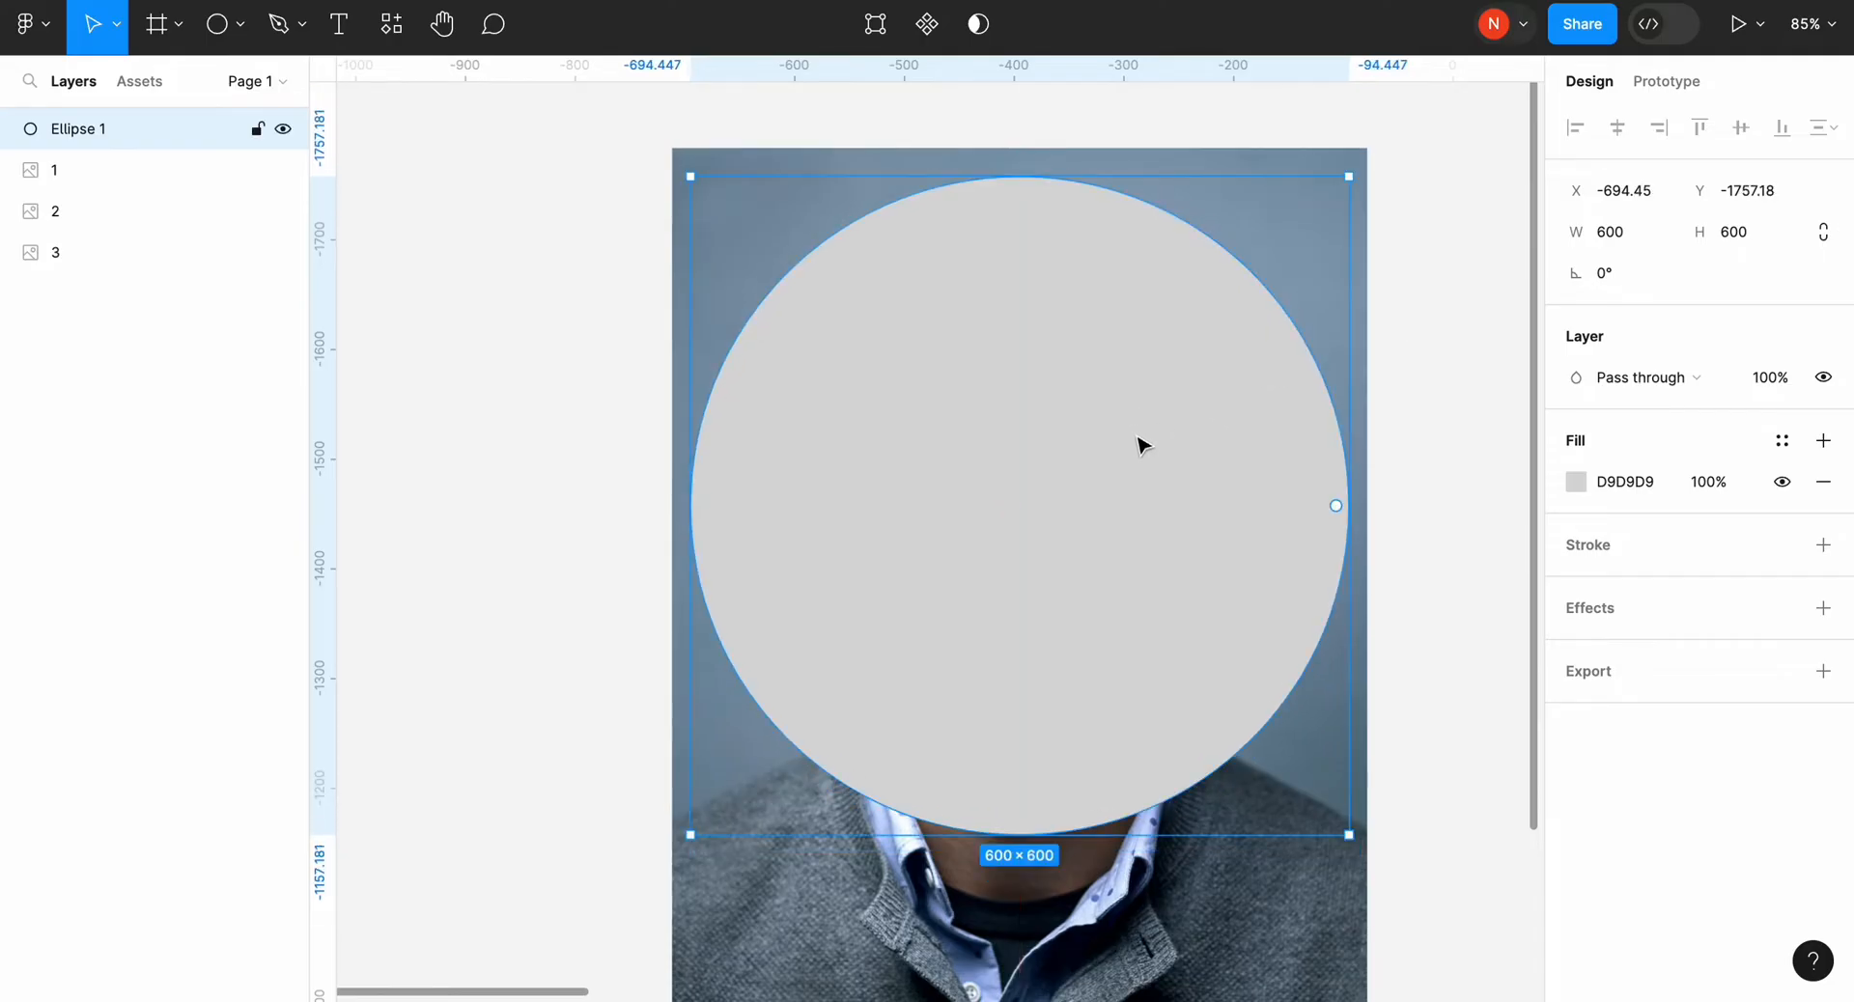
# Step: Select the portrait and circle together and mask the portrait into a circular avatar
pyautogui.click(602, 269)
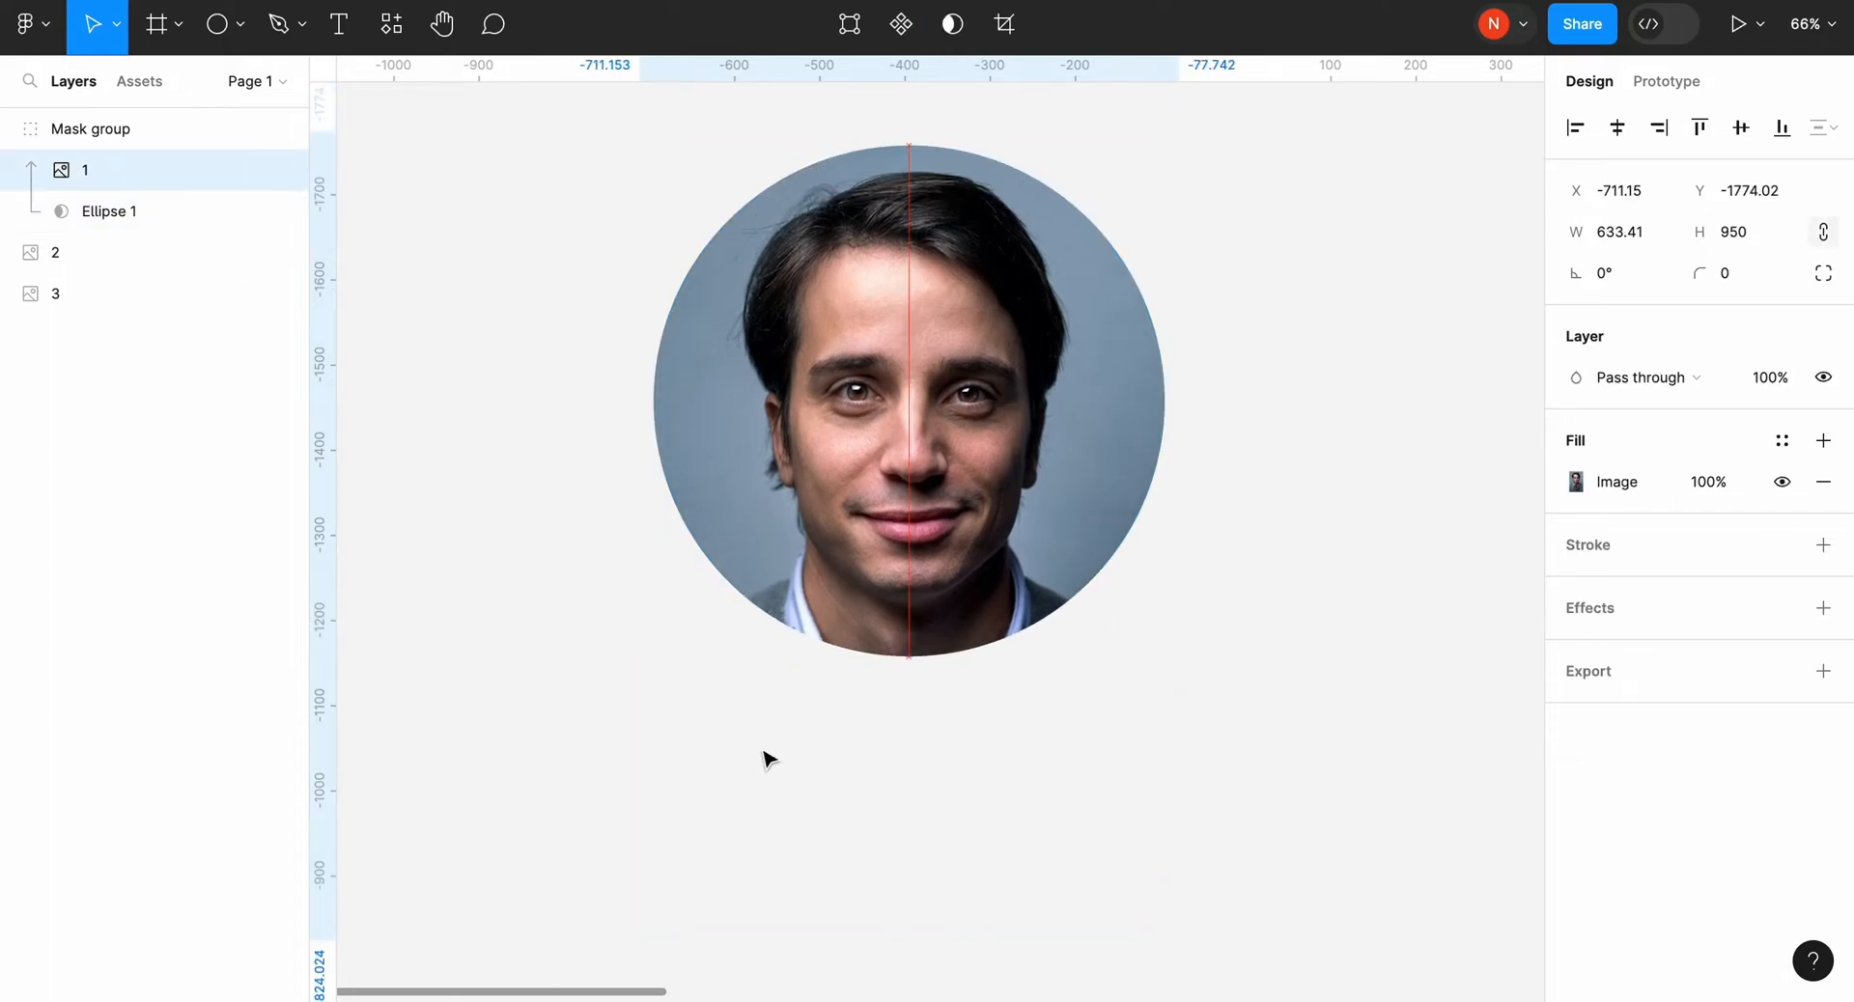
# Step: Begin a Staatliches size-200 text layer on the red droplet texture photo
pyautogui.click(90, 130)
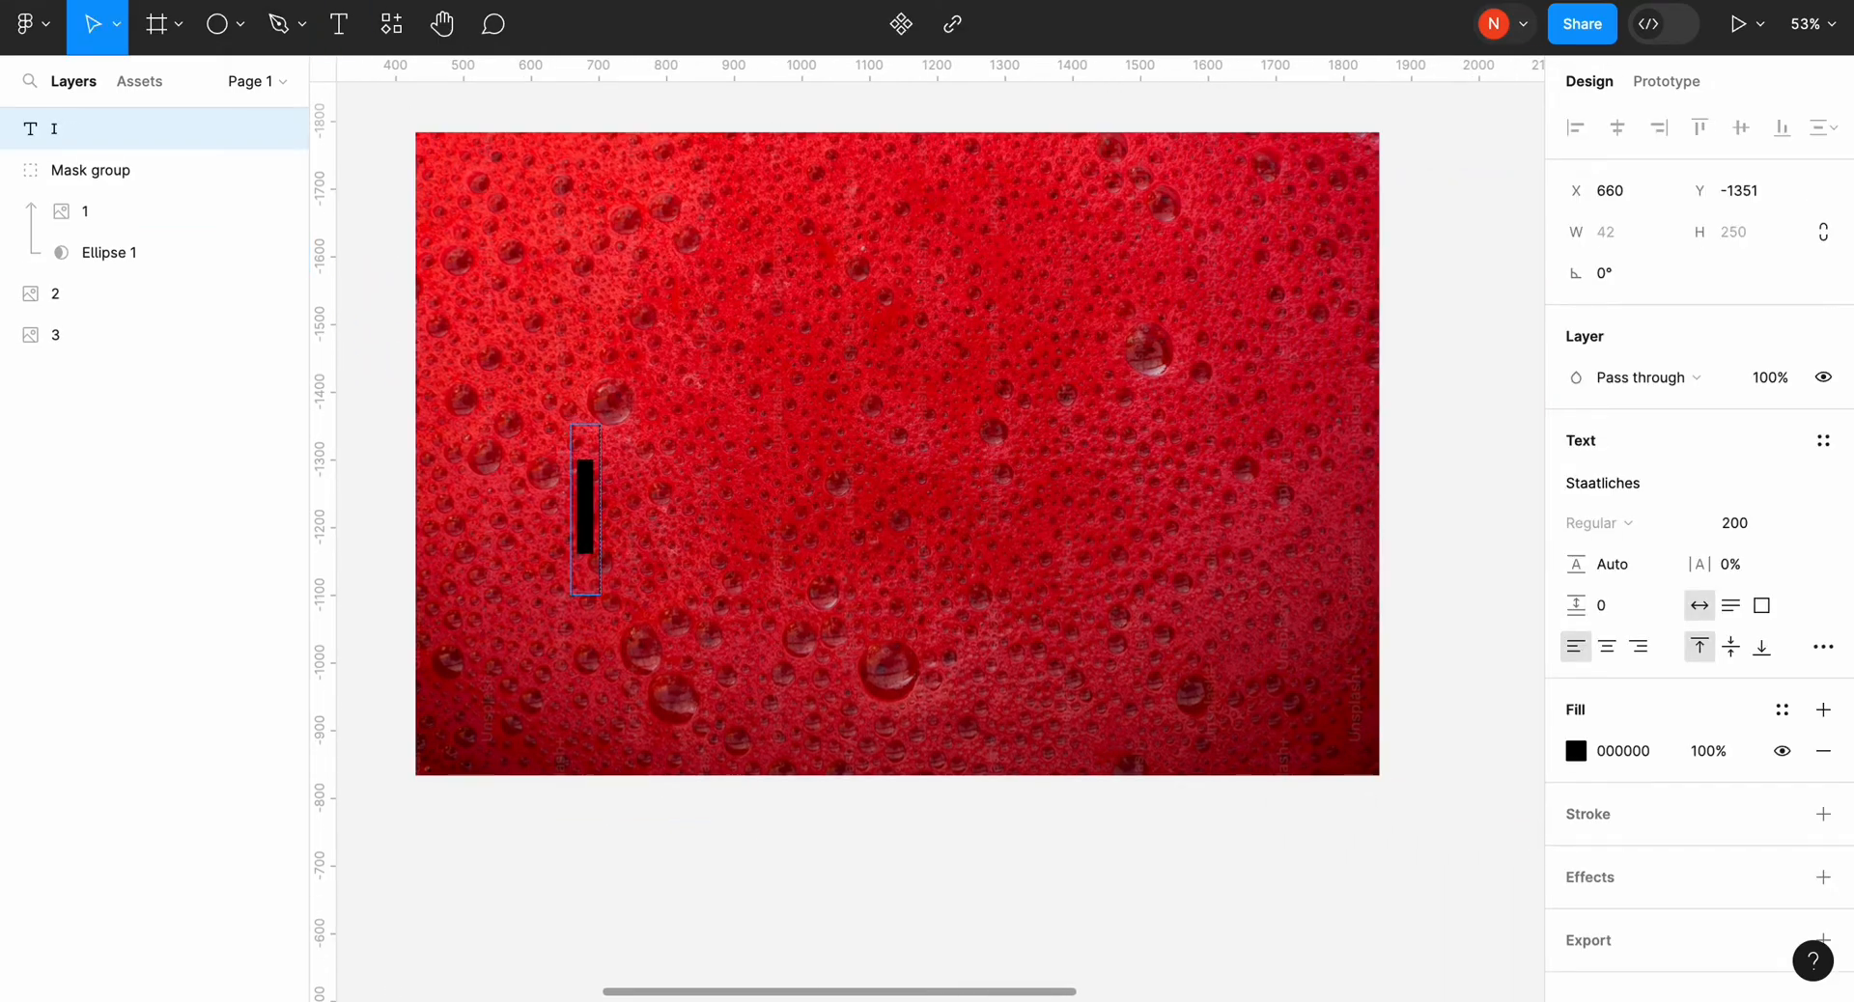
# Step: Write 'In Vino Veritas' and use the text as a mask for the red droplet photo
pyautogui.write('In Vino Veritas')
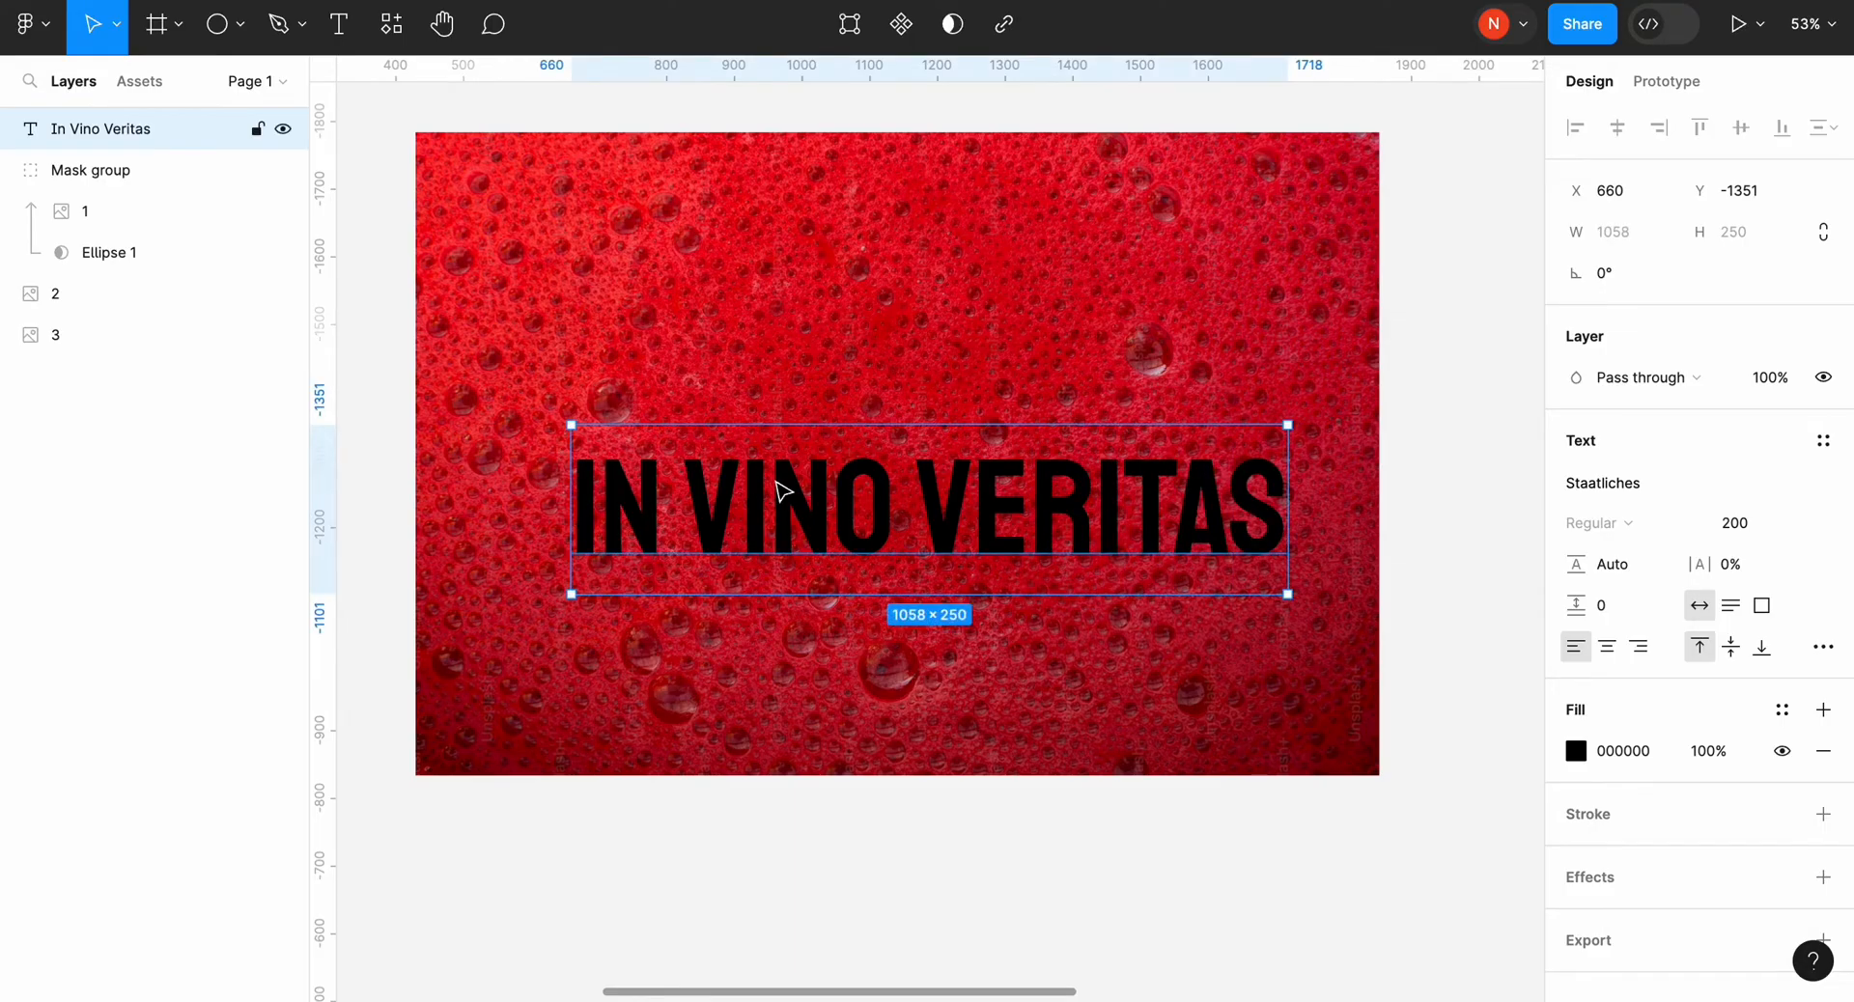
pyautogui.rightClick(829, 301)
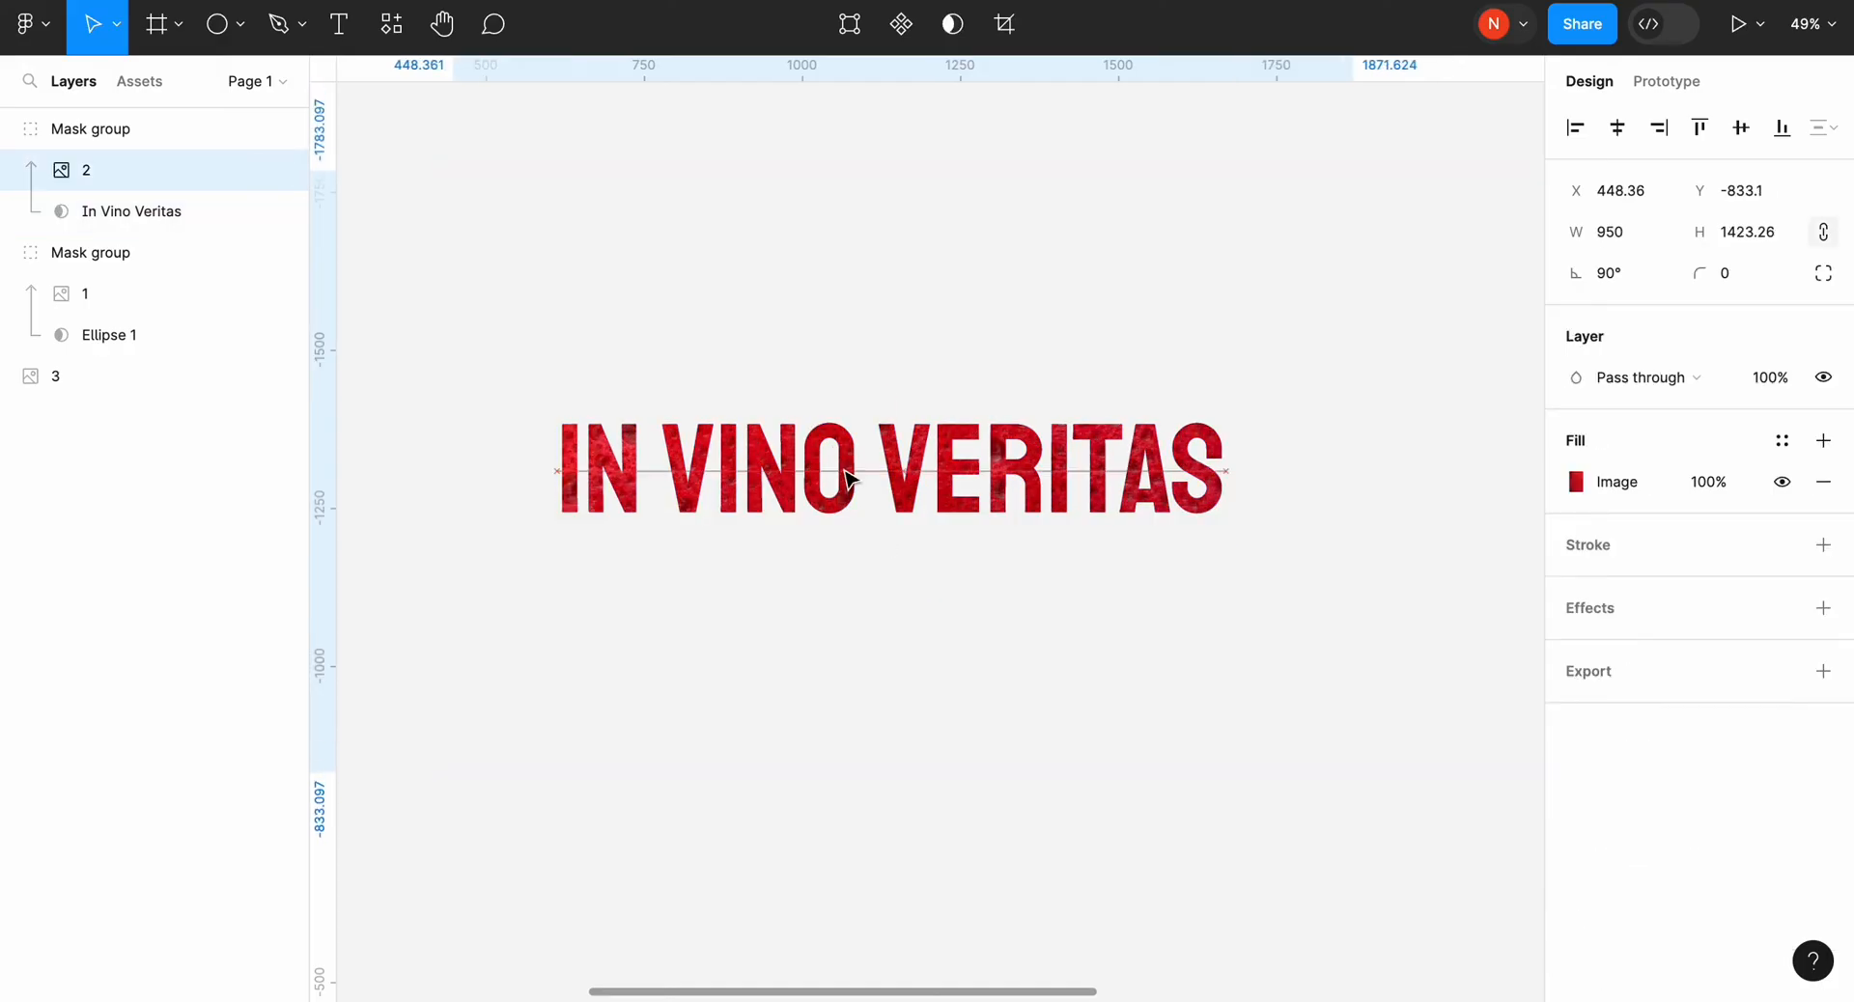
# Step: Deselect the red text and move the canvas over to the ocean wave photo
pyautogui.click(91, 128)
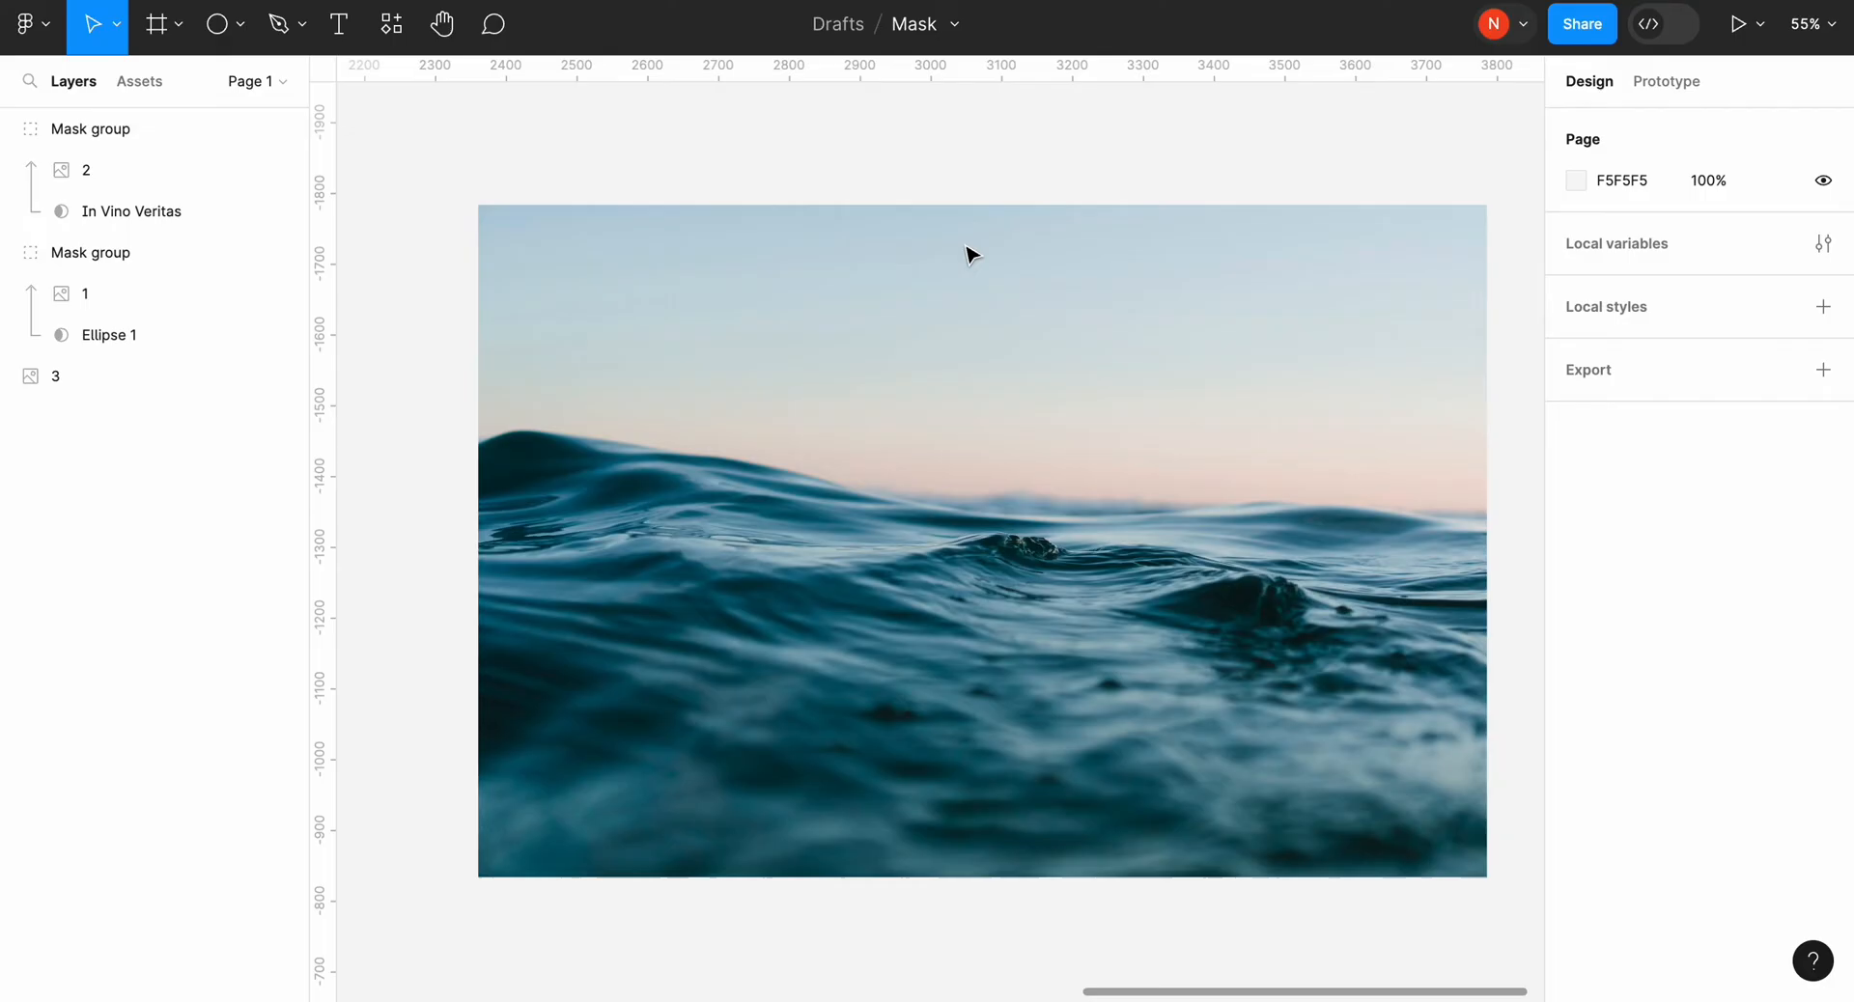
# Step: Draw a circle, square and triangle in a row over the ocean photo and group them with Ctrl+G
pyautogui.click(219, 23)
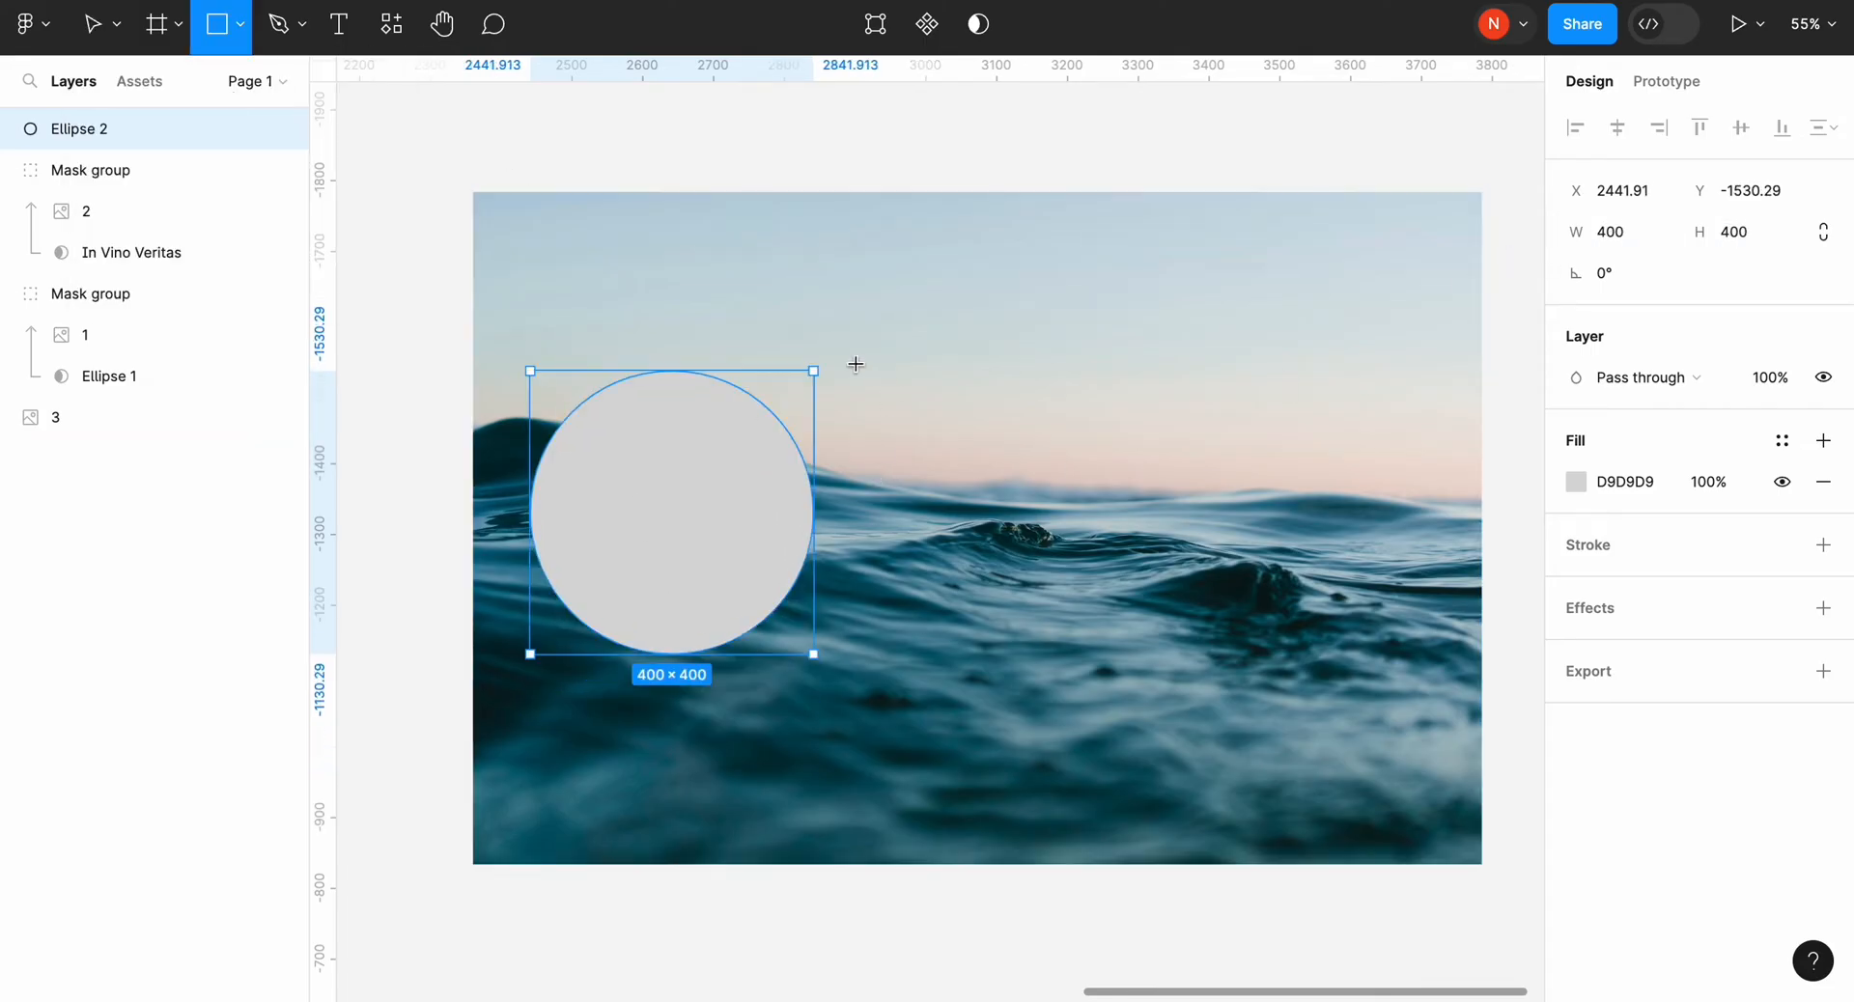
pyautogui.moveTo(855, 371); pyautogui.dragTo(1135, 654)
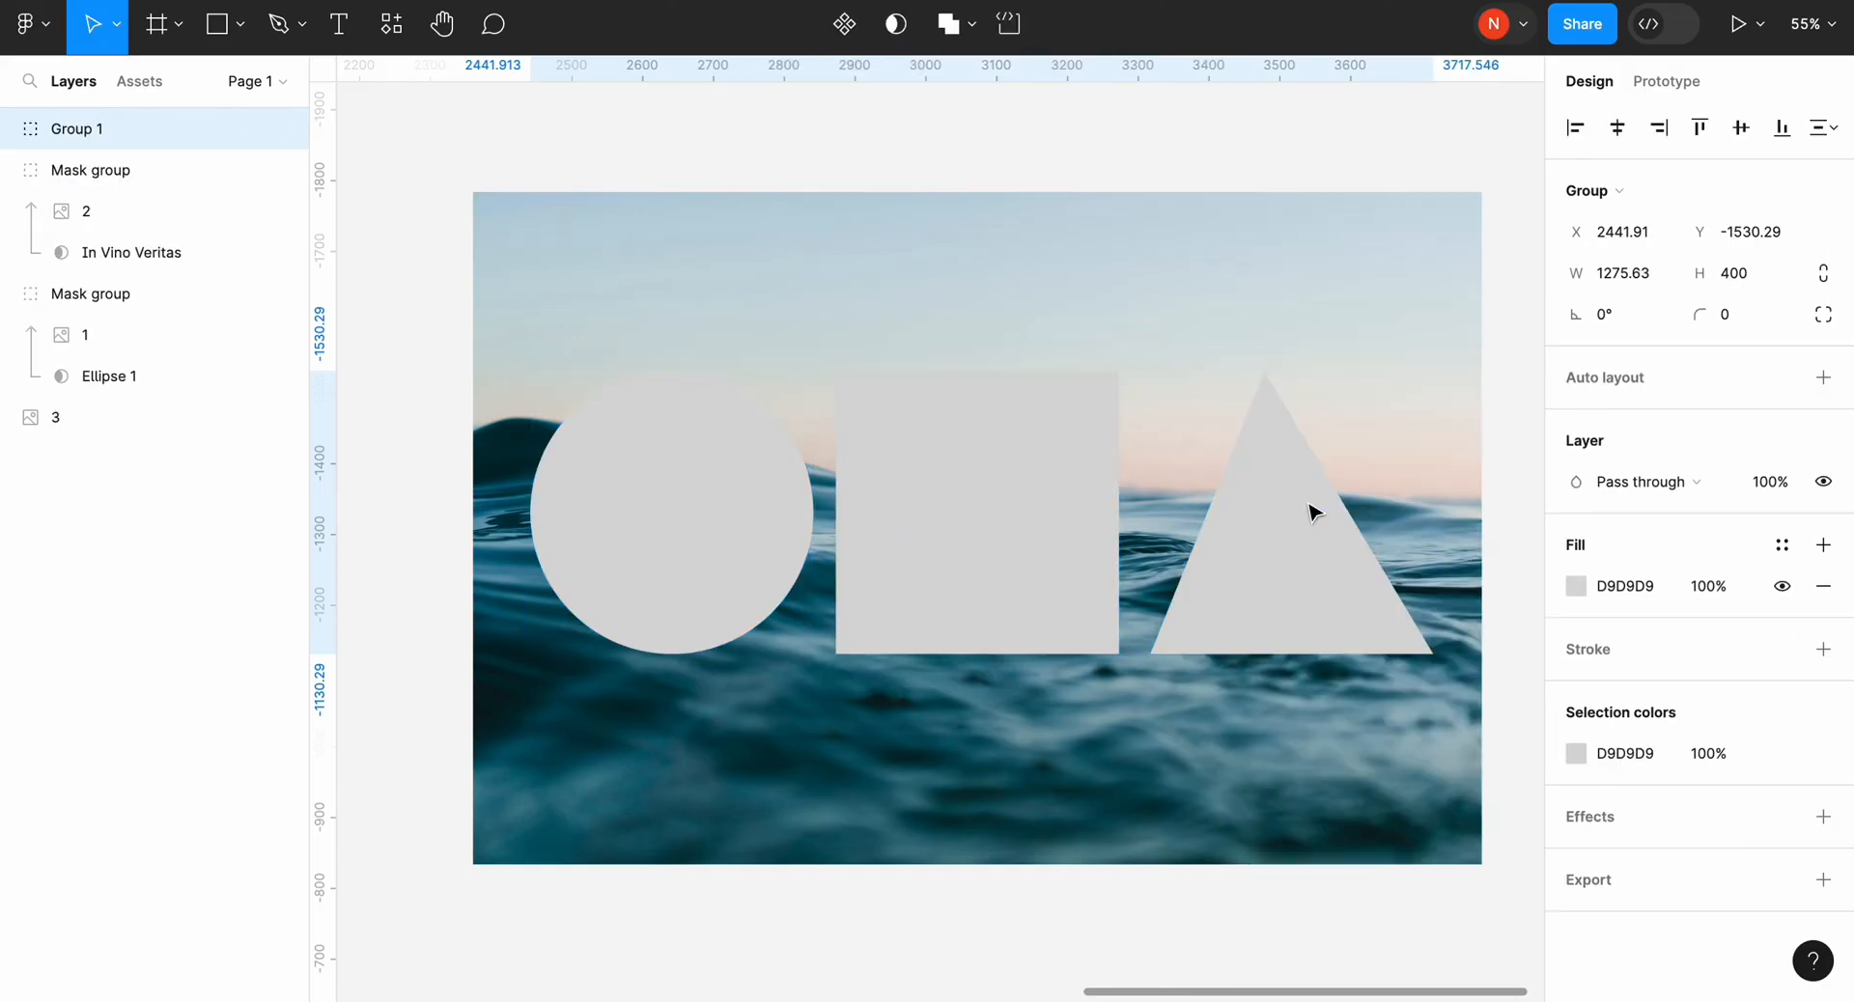
# Step: Drag Group 1 to the ocean photo's centre using the red smart guides, ready to mask
pyautogui.moveTo(1315, 512); pyautogui.dragTo(967, 504)
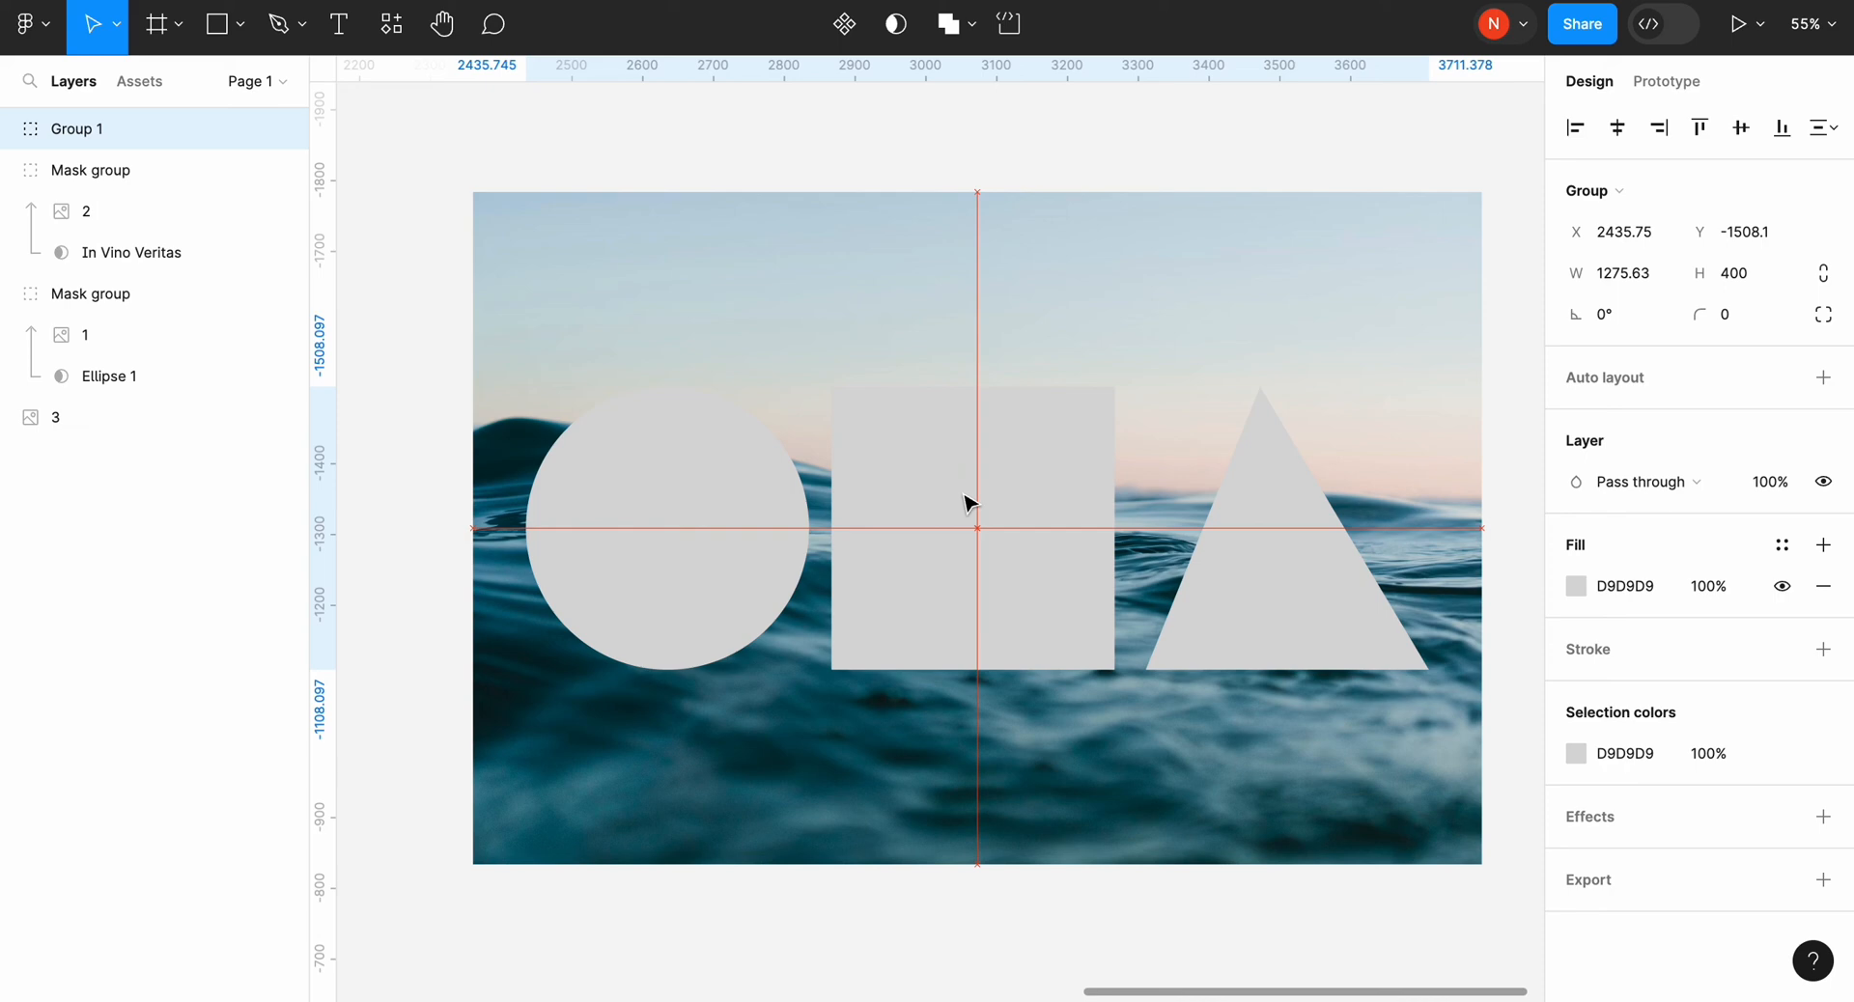
pyautogui.rightClick(969, 502)
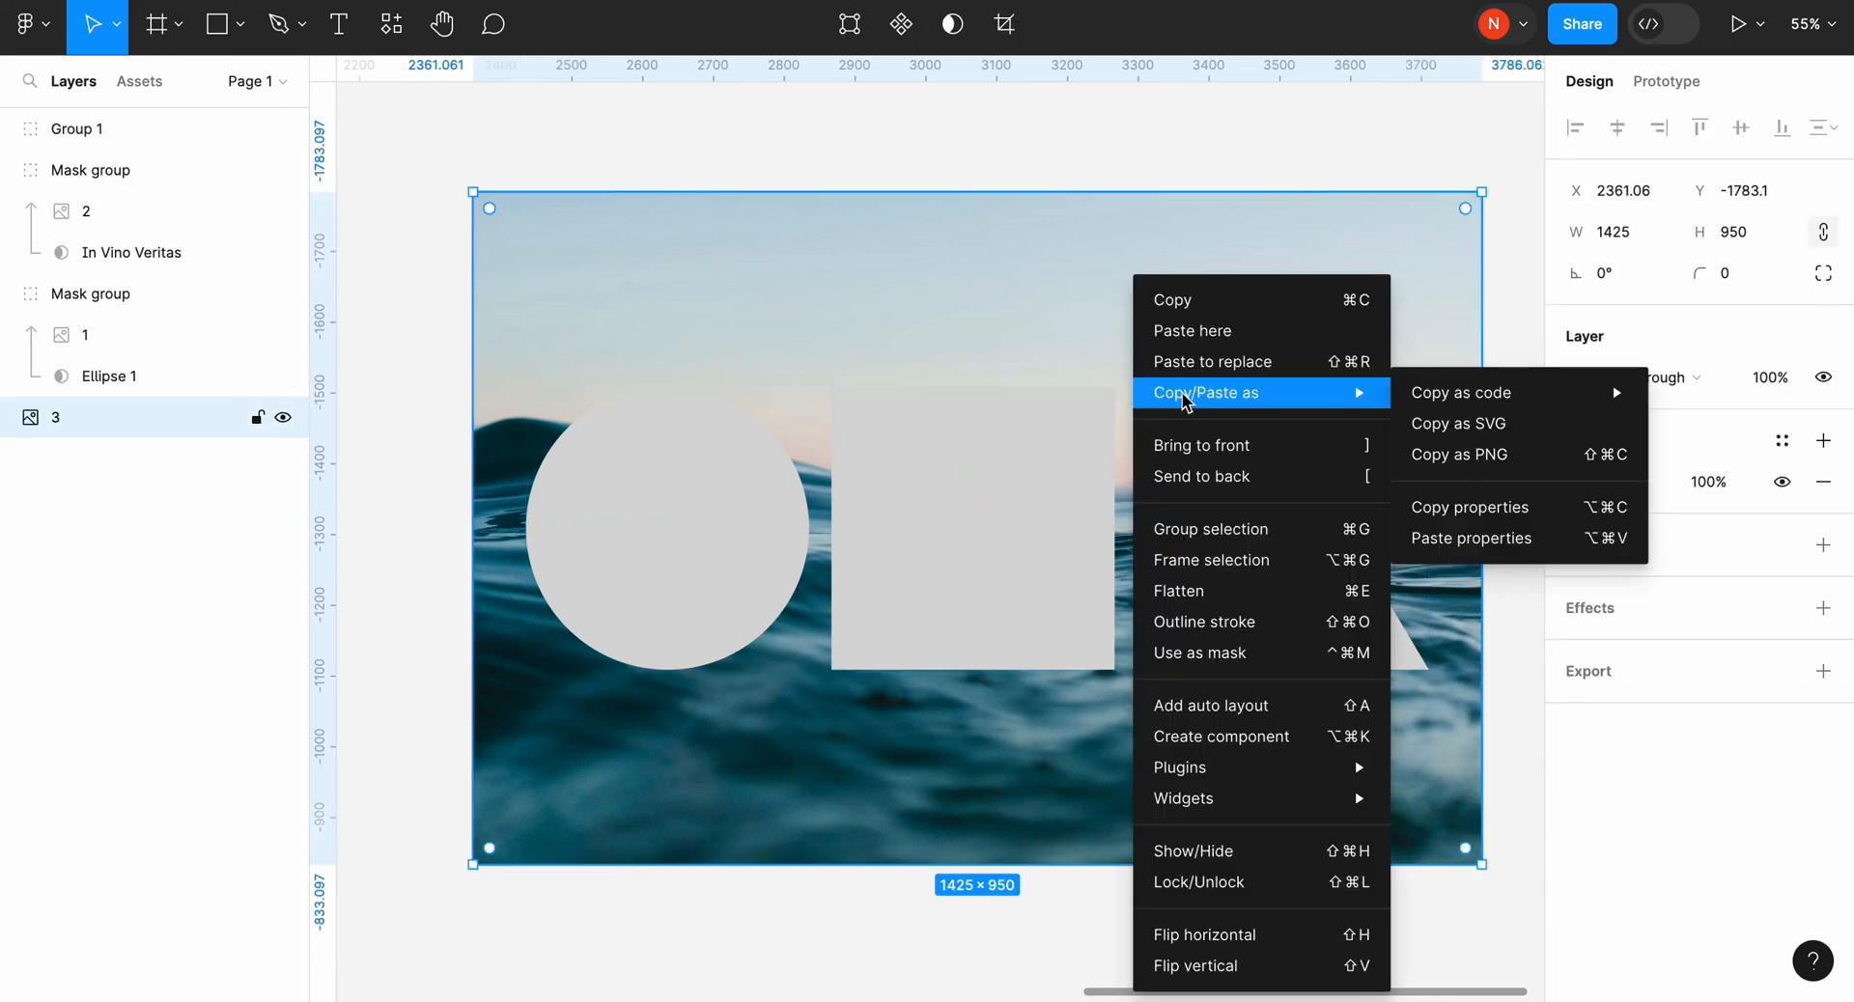